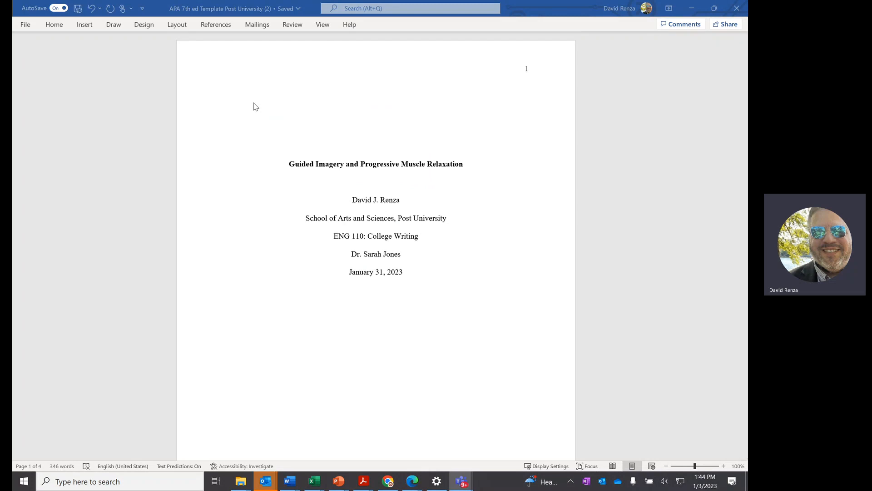
pyautogui.moveTo(281, 168)
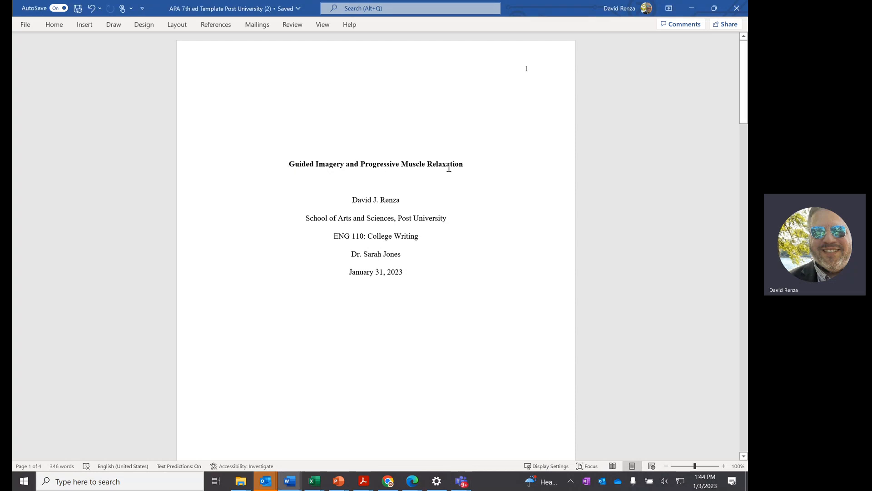
# Step: Scroll down to page 2 and review the bold centred body-page title line
pyautogui.scroll(-3)
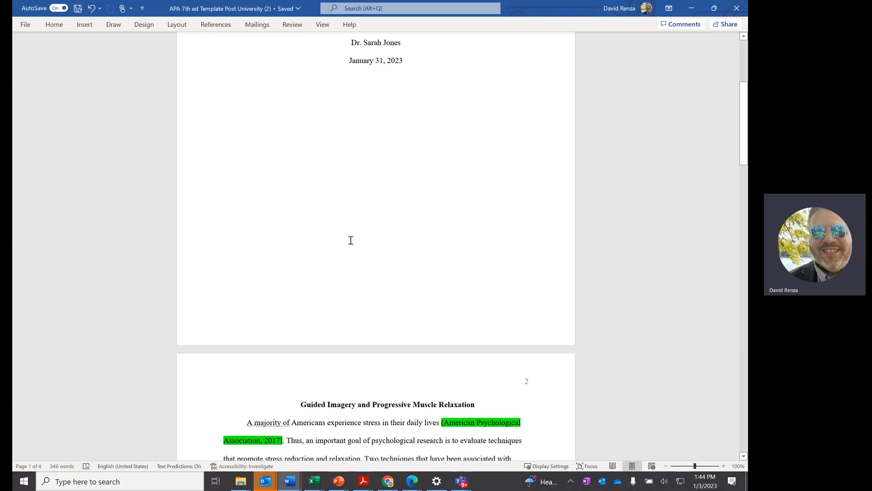
pyautogui.scroll(-3)
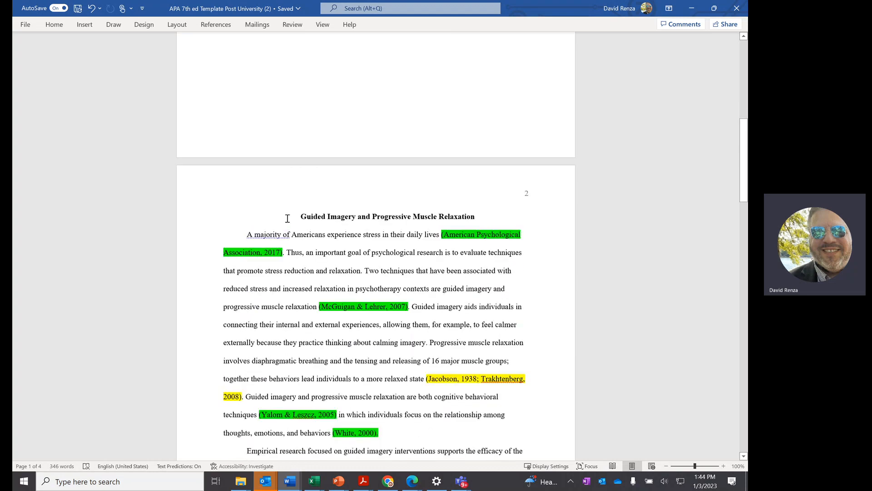
pyautogui.moveTo(468, 214)
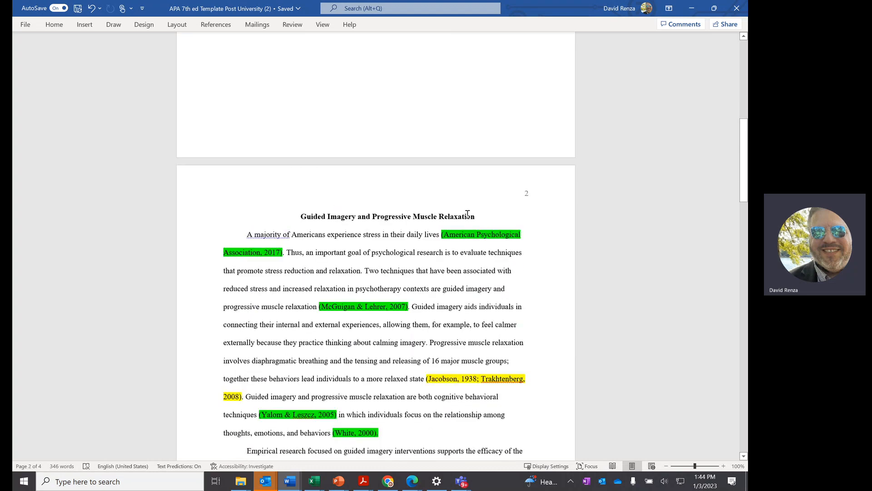
pyautogui.tripleClick(387, 216)
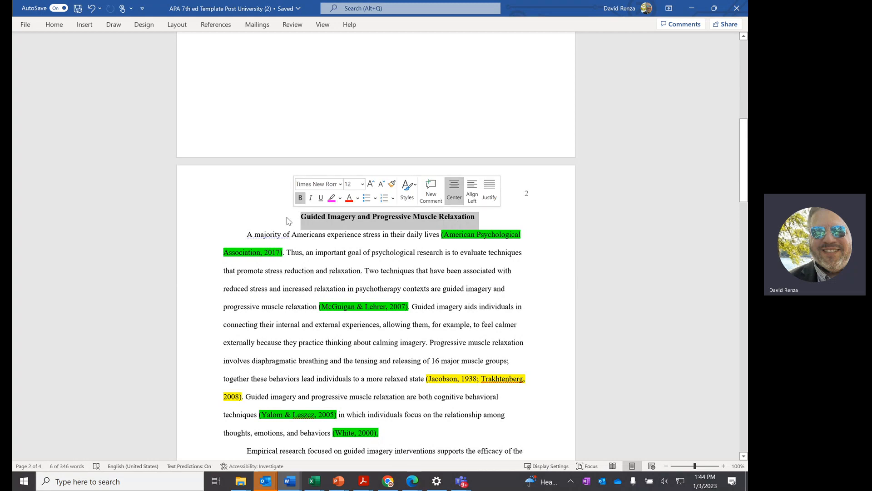
pyautogui.click(464, 216)
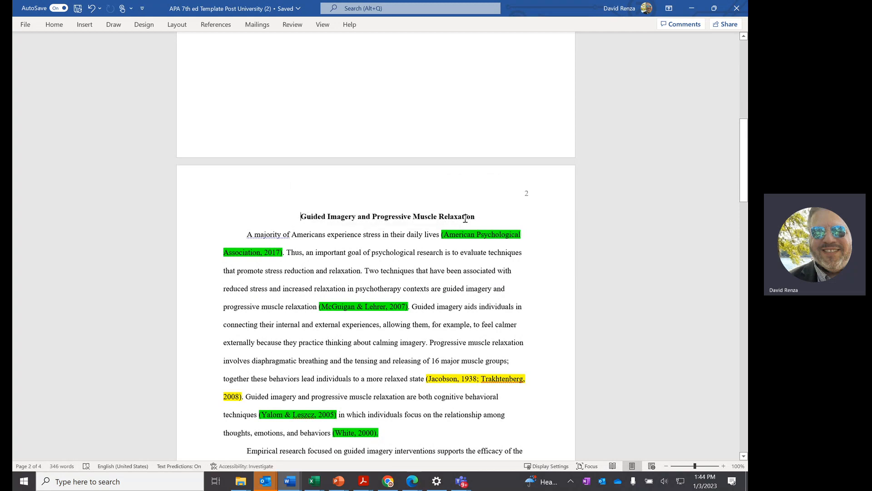
pyautogui.moveTo(527, 194)
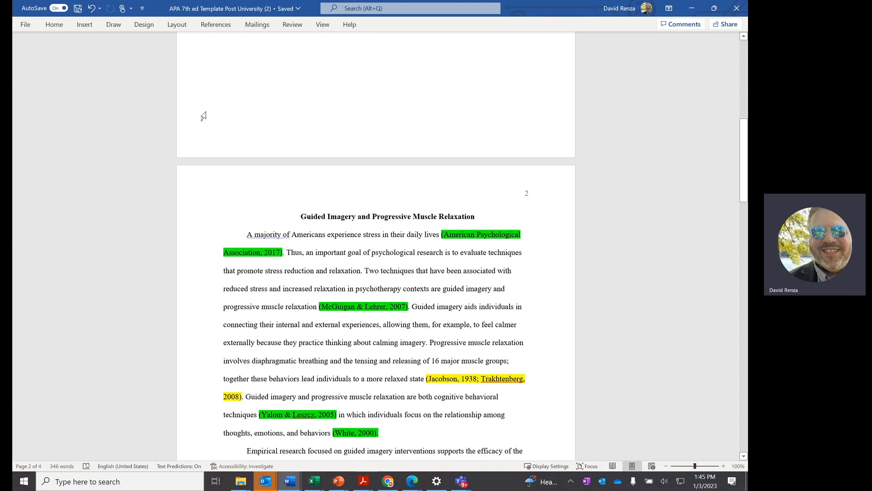
pyautogui.moveTo(670, 142)
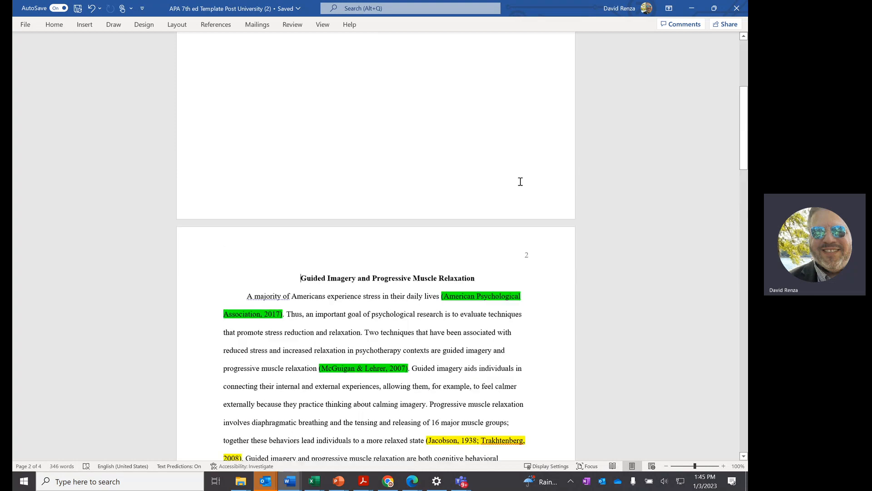
pyautogui.scroll(3)
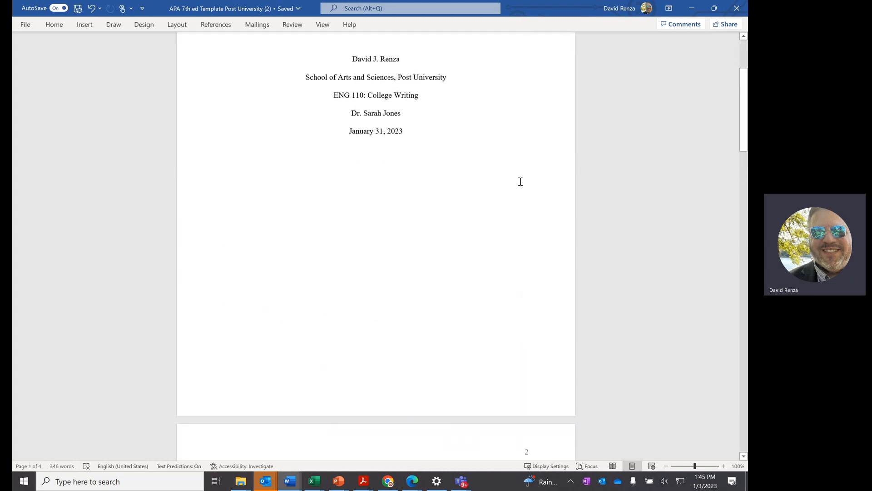
pyautogui.scroll(-3)
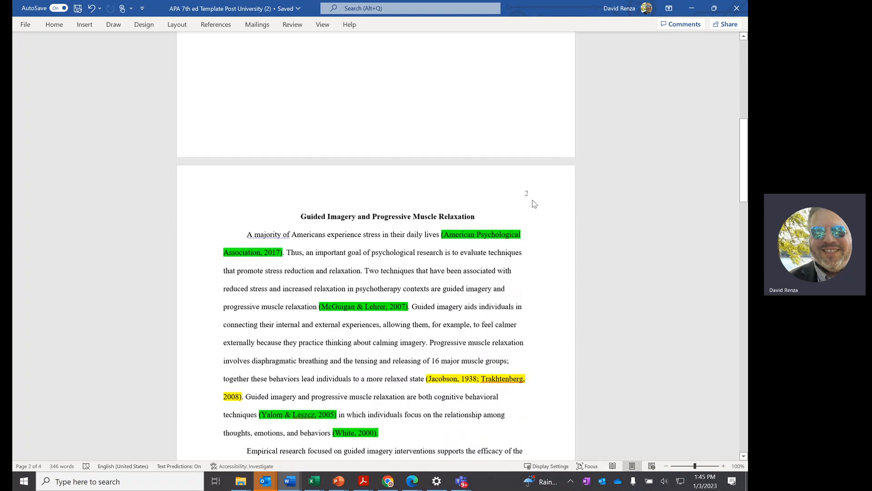
pyautogui.moveTo(288, 215)
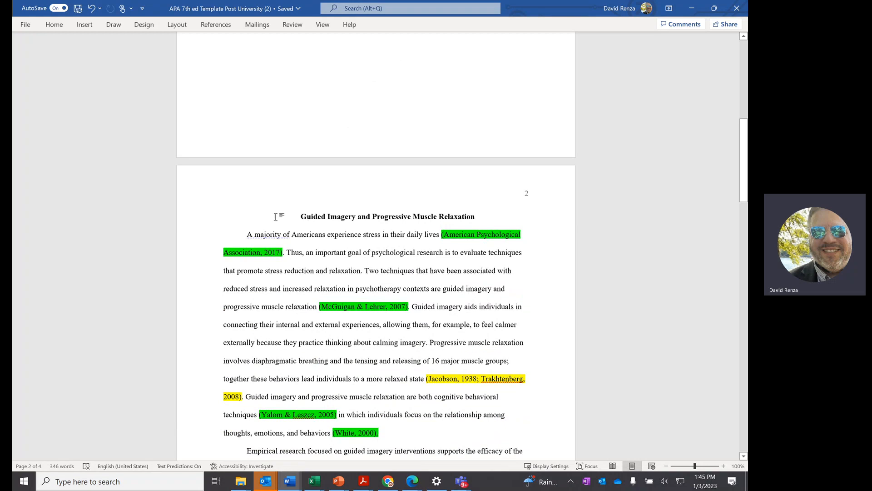
pyautogui.moveTo(497, 216)
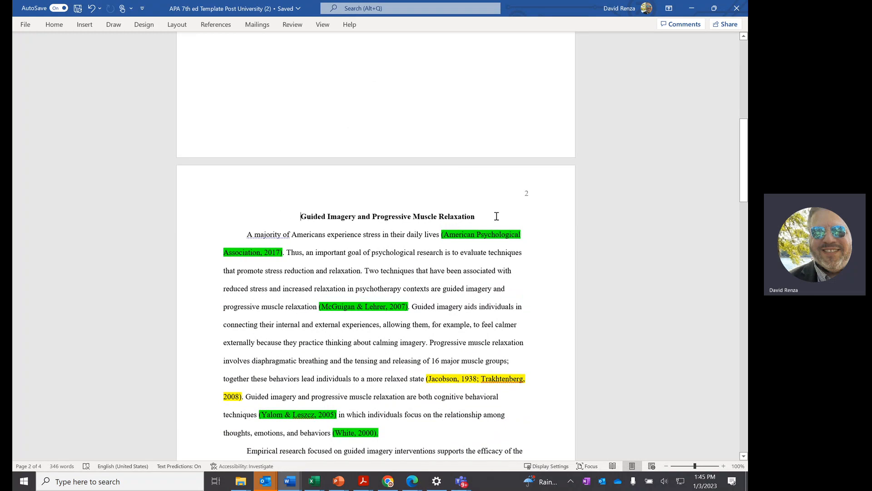
pyautogui.scroll(3)
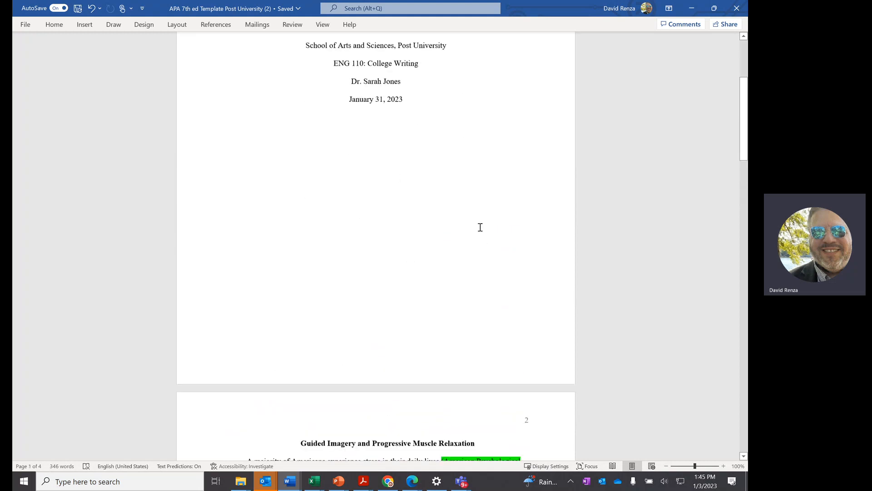
pyautogui.scroll(-3)
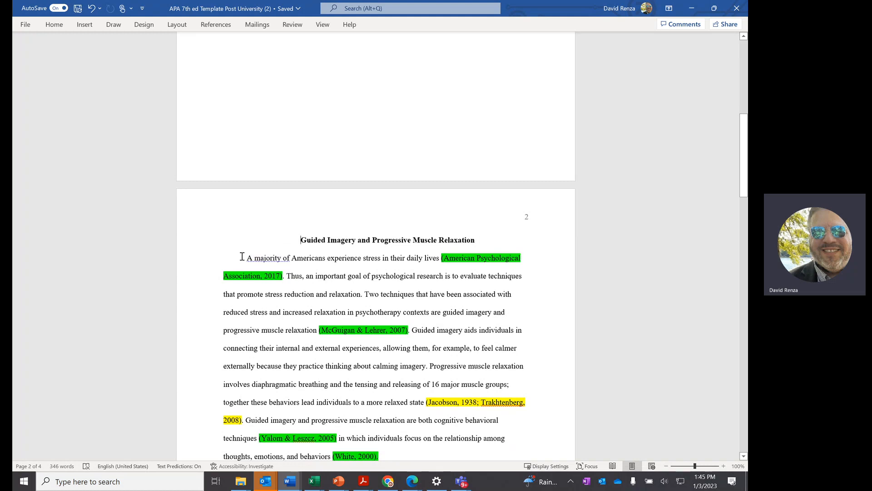
pyautogui.doubleClick(267, 257)
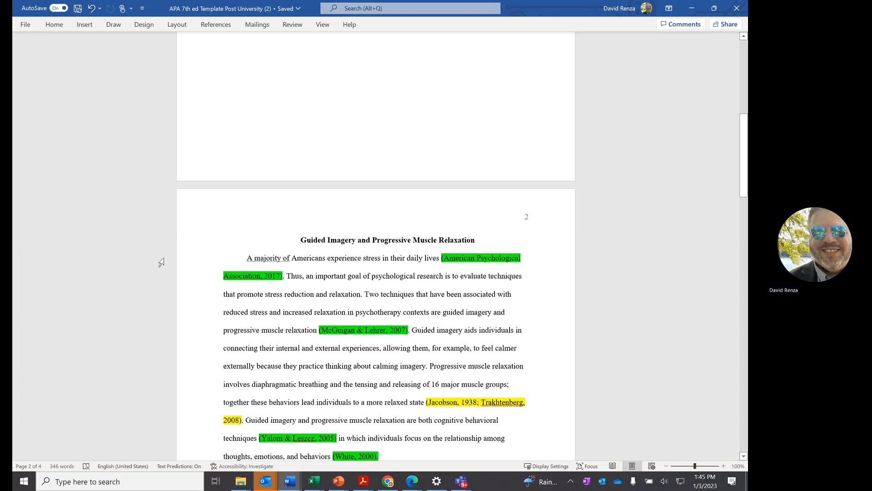
pyautogui.moveTo(243, 257)
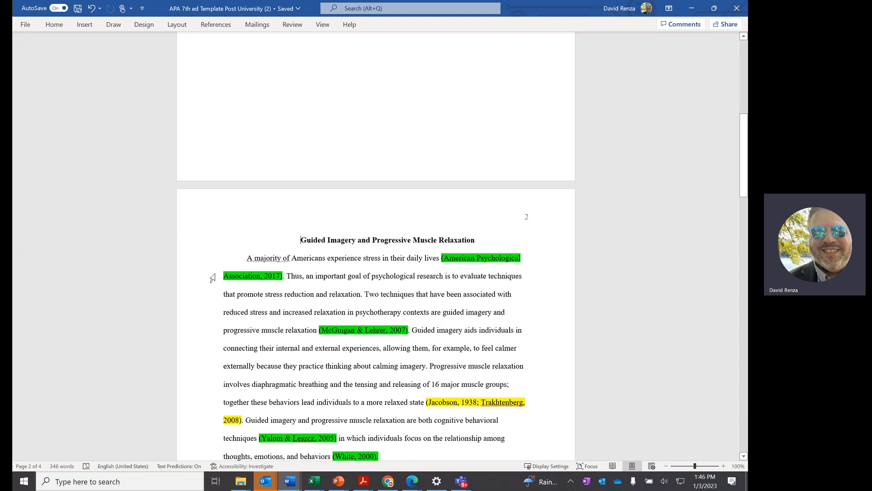
pyautogui.click(224, 276)
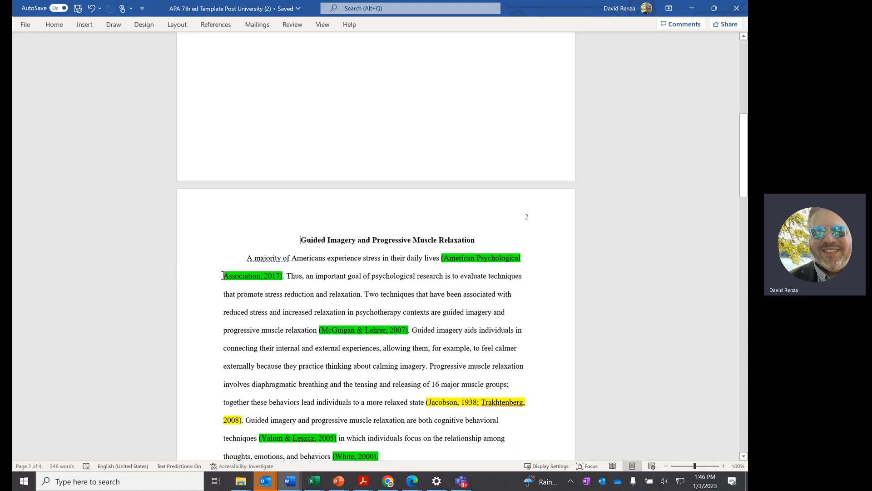
# Step: Scroll through page 2 to review the second paragraph's highlighted citations and red example sentence
pyautogui.scroll(-3)
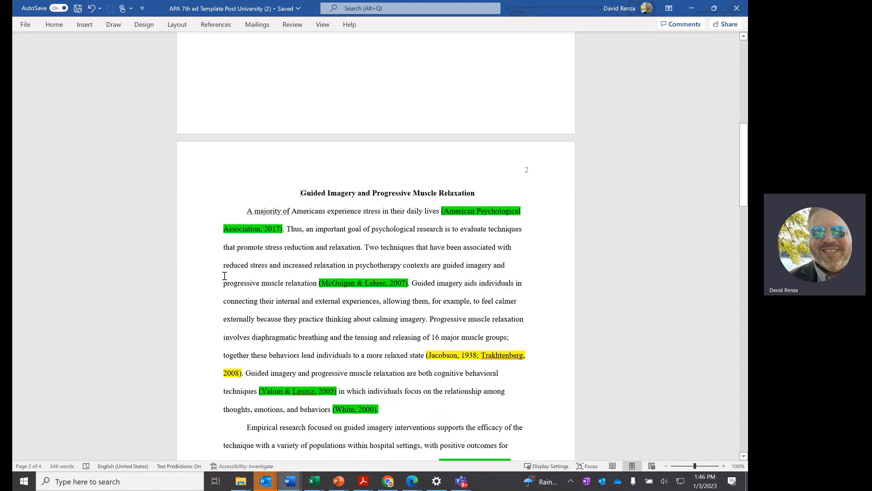
pyautogui.scroll(-3)
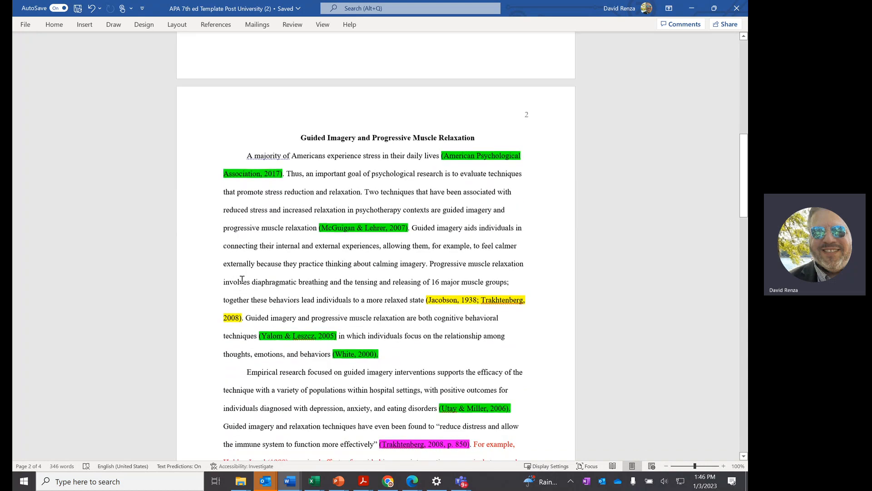
pyautogui.scroll(-3)
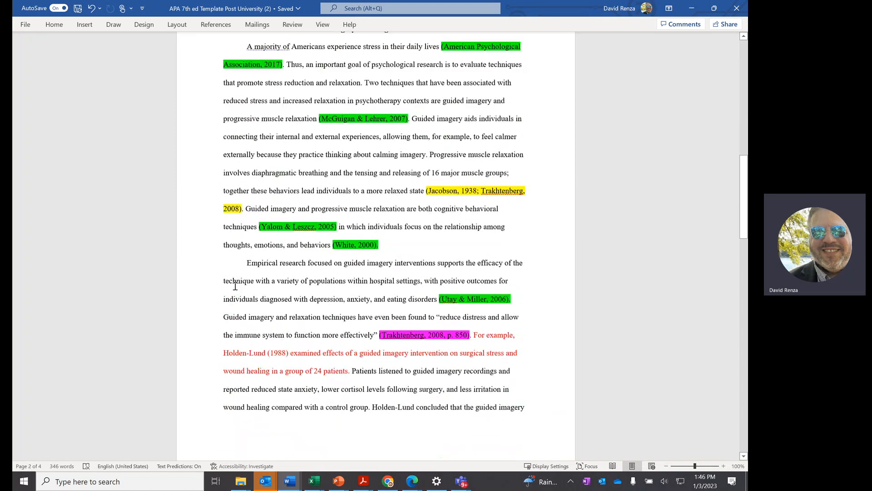
pyautogui.scroll(3)
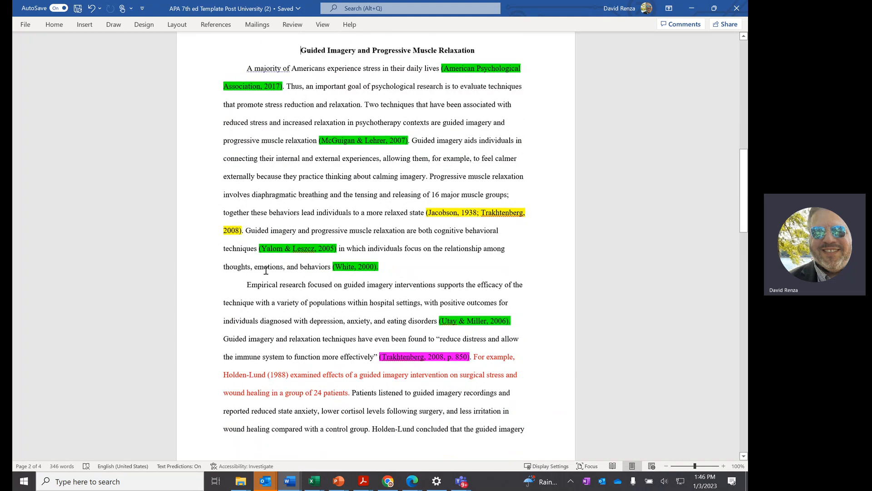
pyautogui.scroll(3)
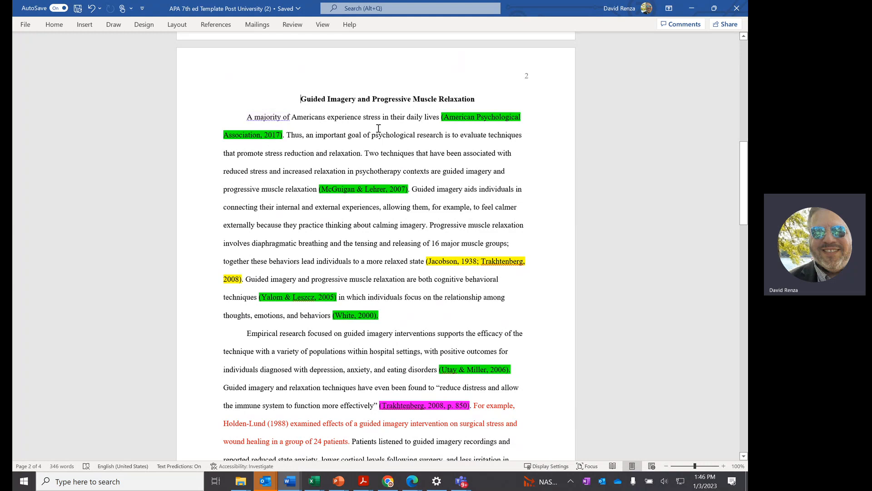
pyautogui.moveTo(424, 121)
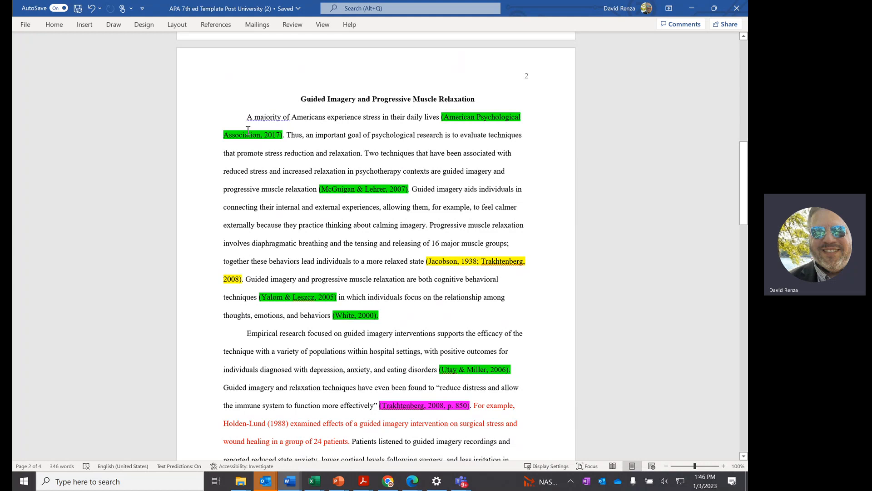
pyautogui.moveTo(293, 148)
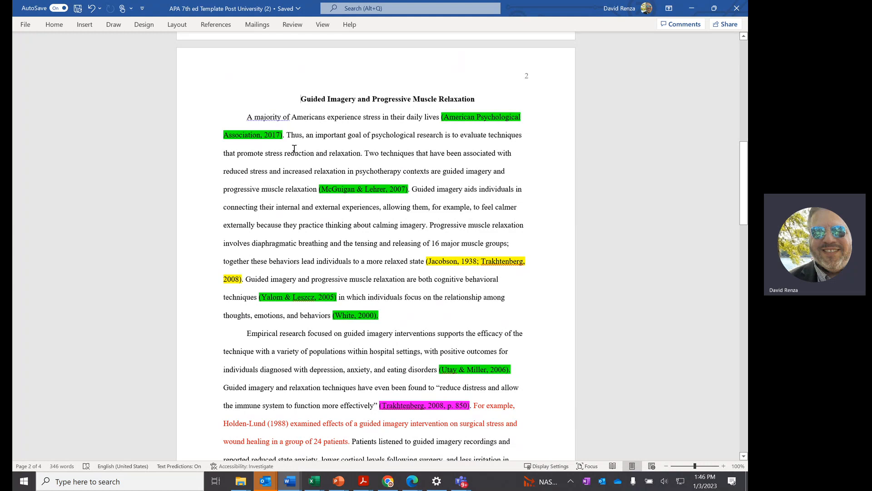
pyautogui.moveTo(437, 118)
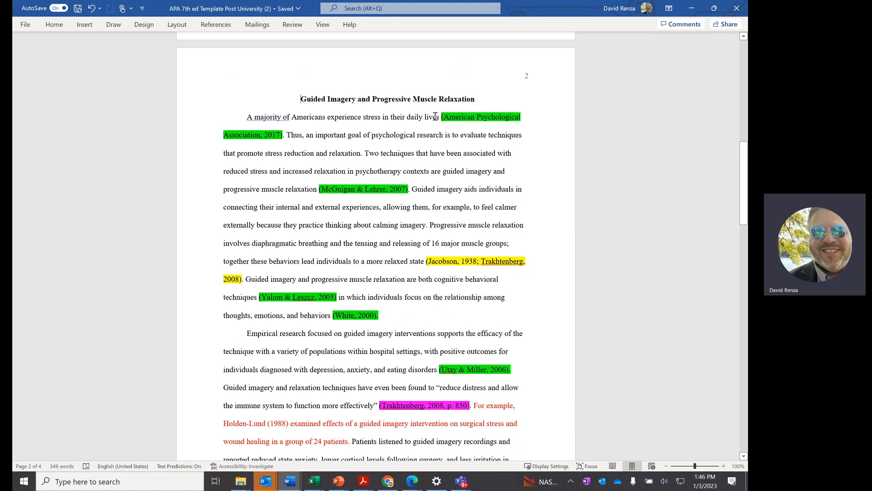
pyautogui.moveTo(338, 200)
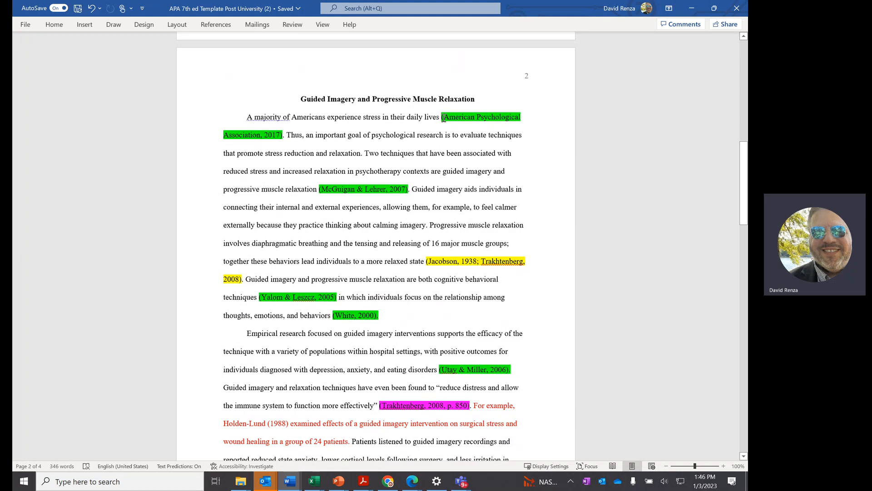
pyautogui.moveTo(412, 120)
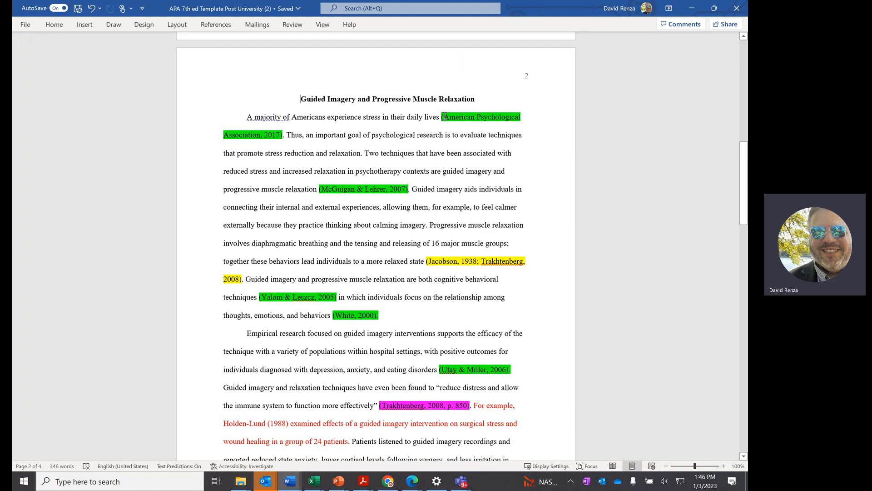
pyautogui.moveTo(445, 120)
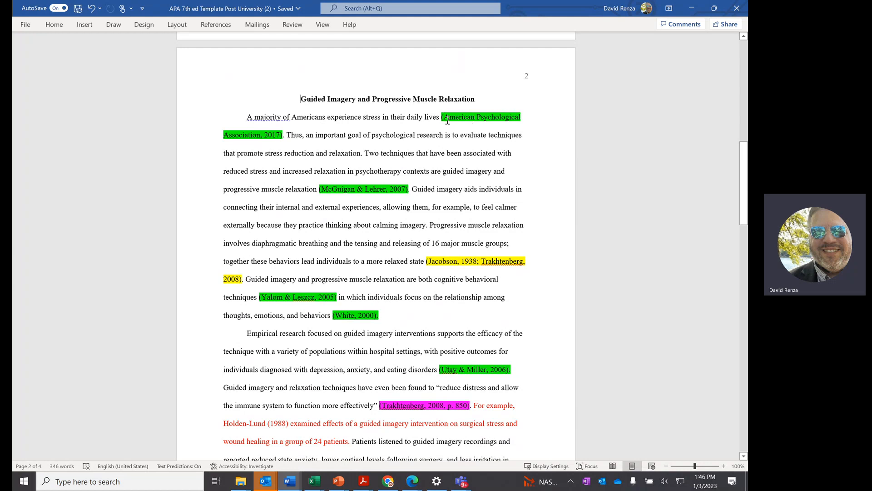
pyautogui.moveTo(266, 145)
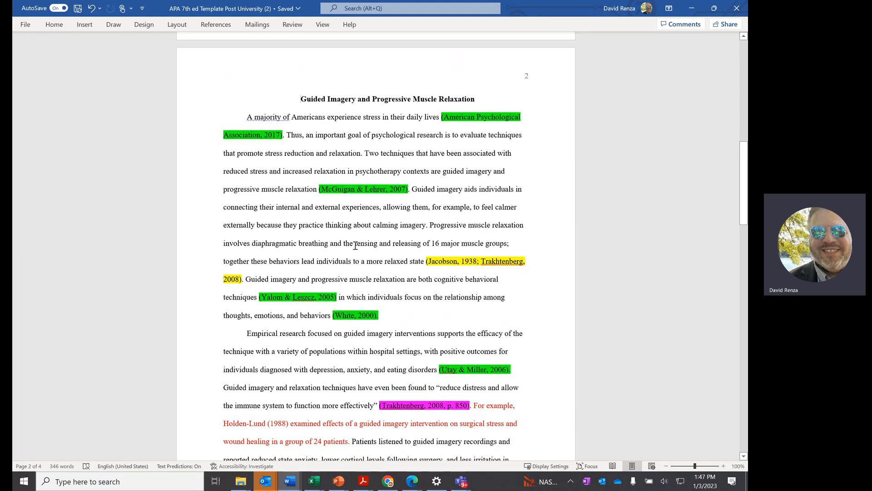
pyautogui.moveTo(461, 175)
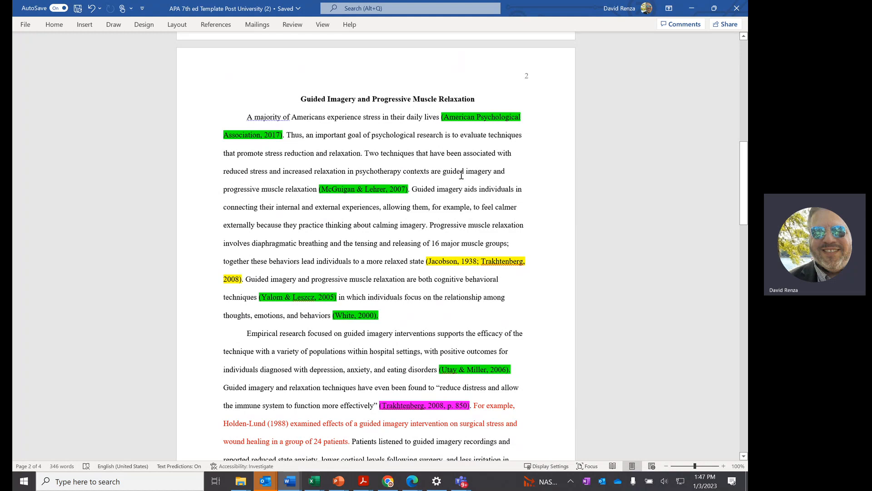
pyautogui.moveTo(484, 128)
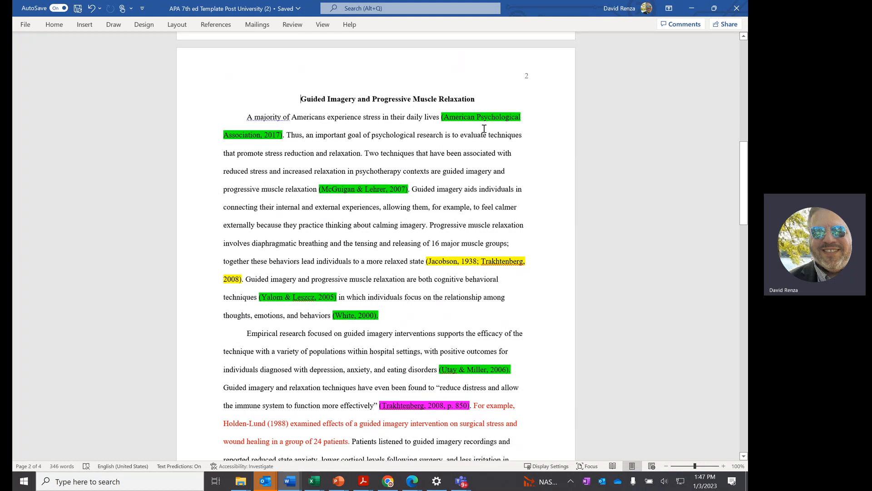
pyautogui.moveTo(444, 113)
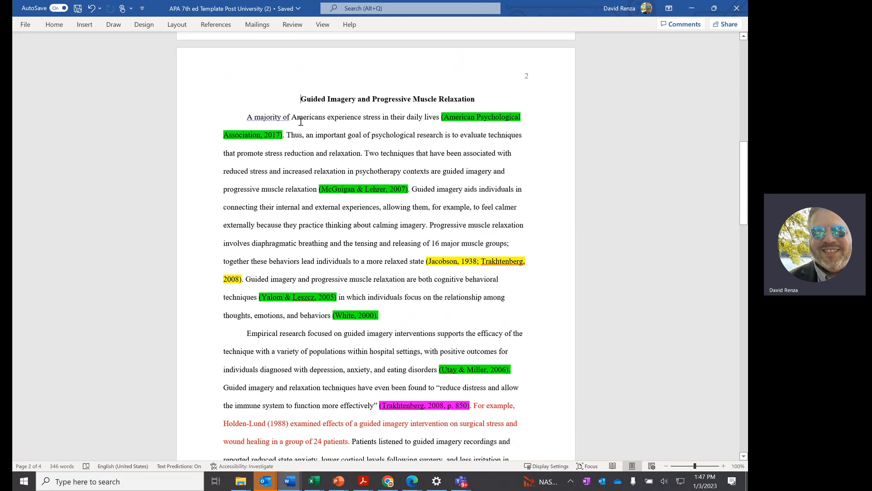
pyautogui.moveTo(359, 137)
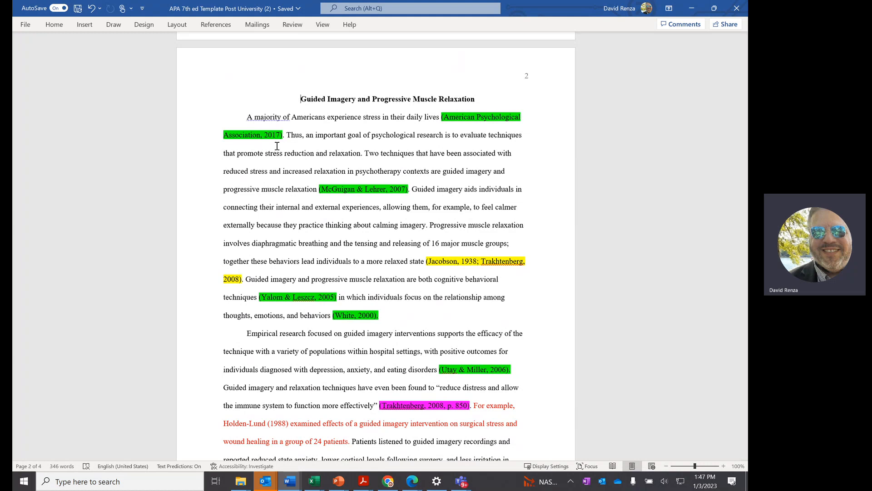
pyautogui.moveTo(244, 121)
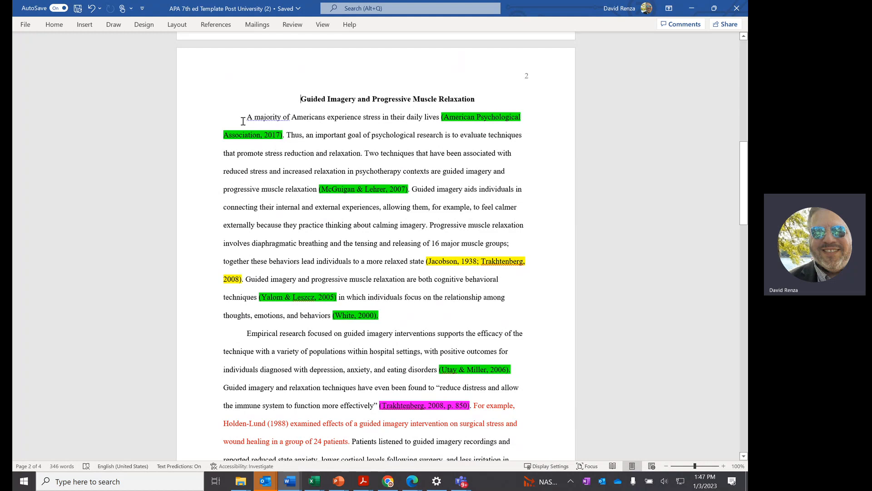
pyautogui.moveTo(418, 132)
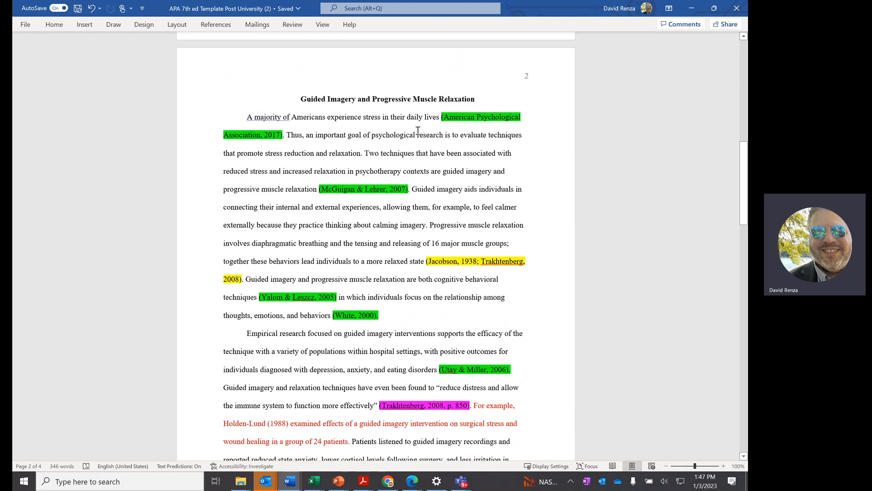
pyautogui.moveTo(351, 142)
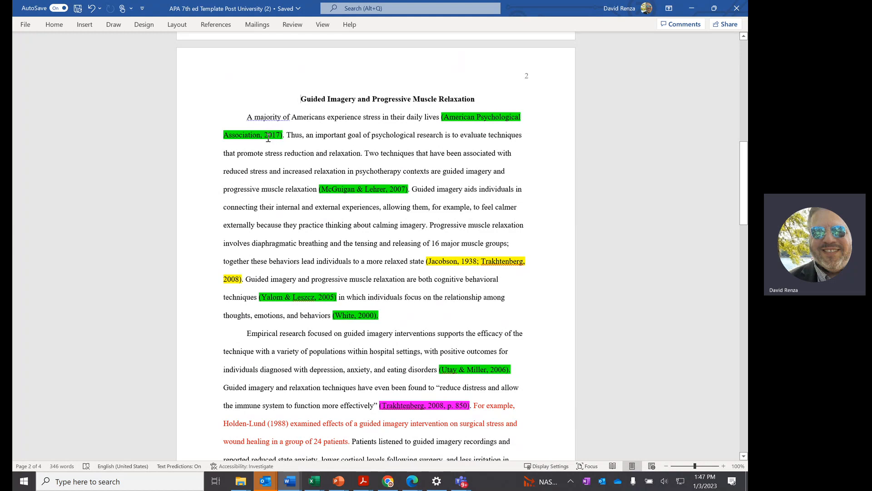
pyautogui.moveTo(296, 170)
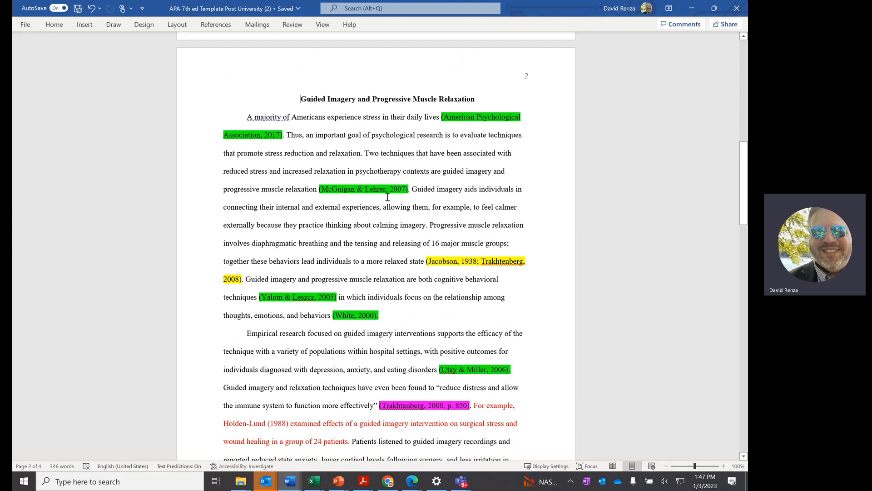
pyautogui.moveTo(395, 189)
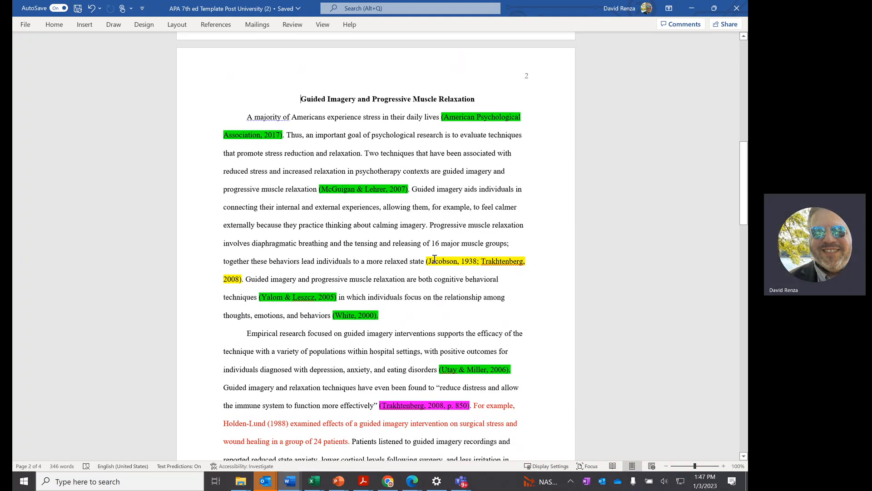
pyautogui.moveTo(428, 229)
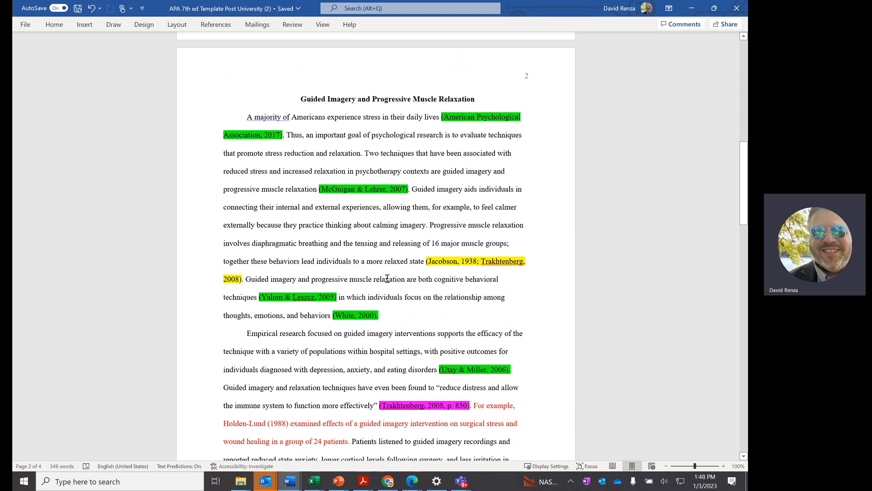
pyautogui.moveTo(280, 257)
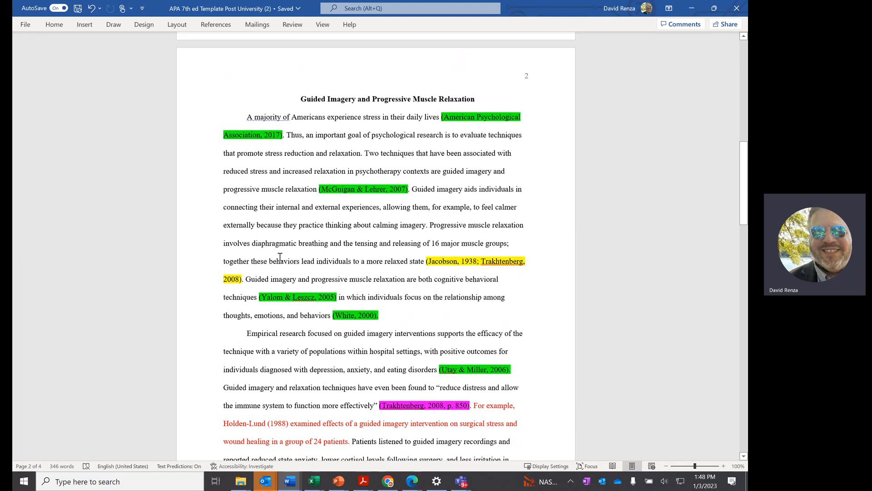
pyautogui.moveTo(428, 189)
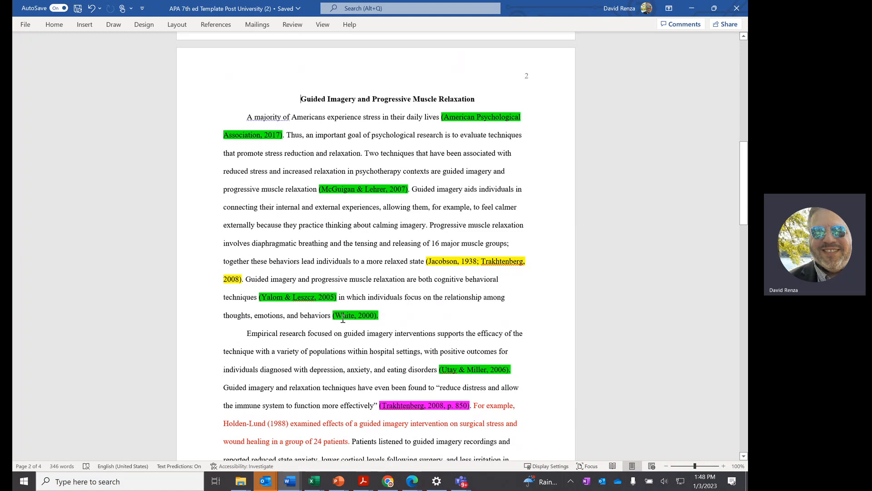
pyautogui.moveTo(279, 324)
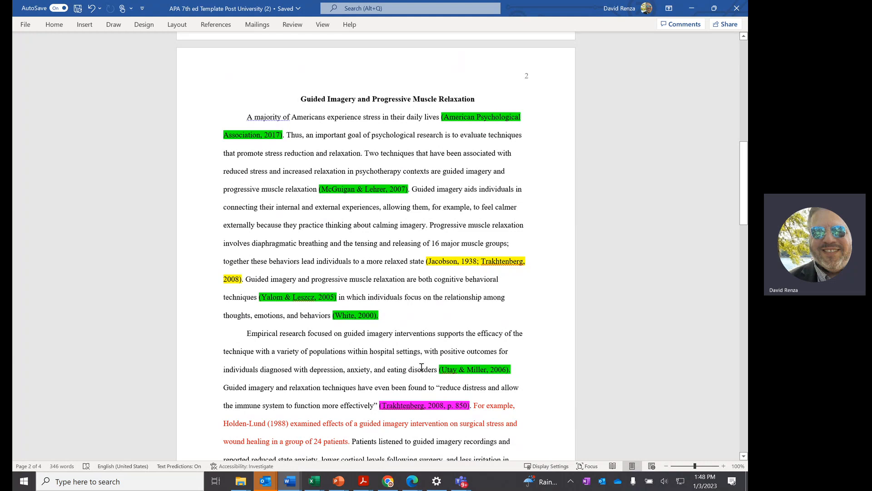
pyautogui.moveTo(448, 351)
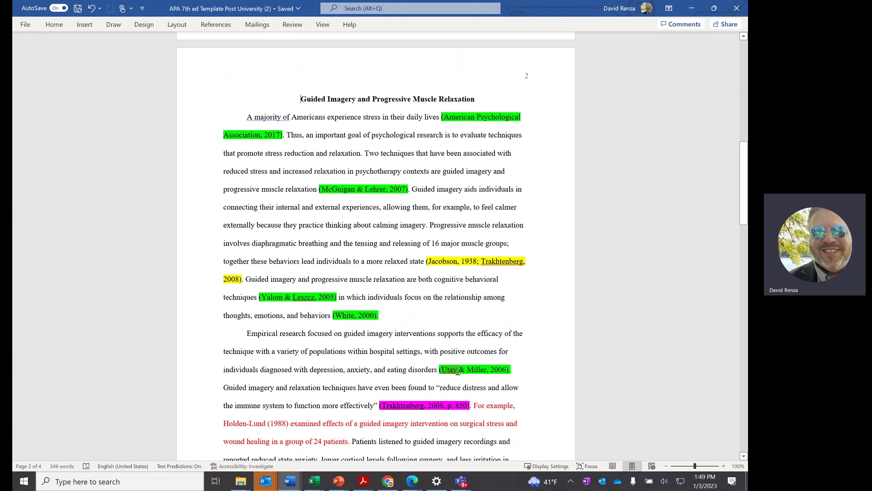
pyautogui.moveTo(461, 371)
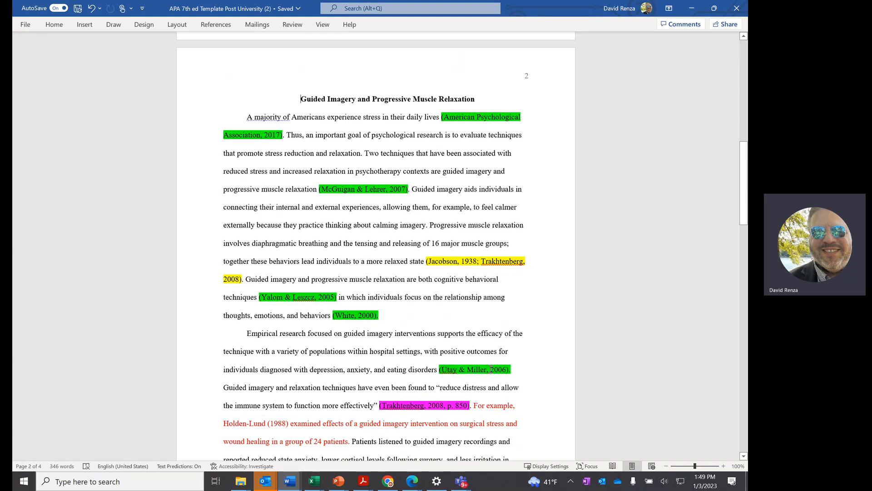
pyautogui.moveTo(458, 336)
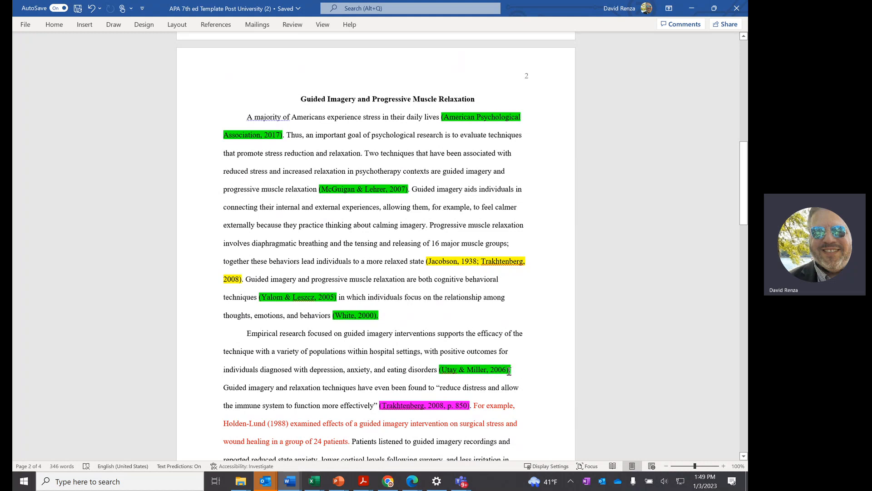
pyautogui.moveTo(263, 390)
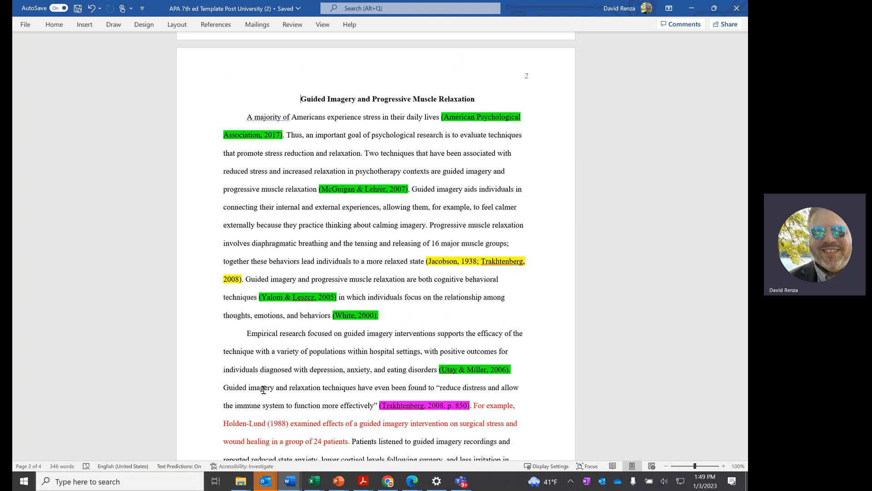
pyautogui.moveTo(372, 421)
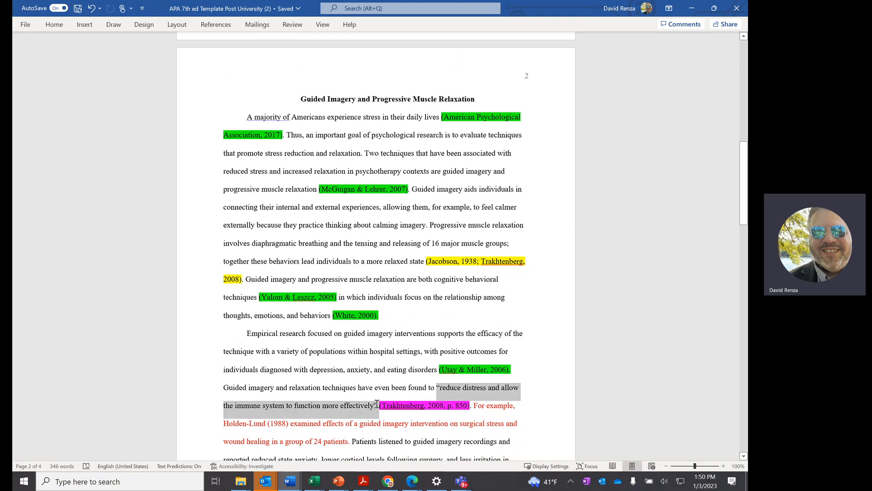
pyautogui.rightClick(404, 405)
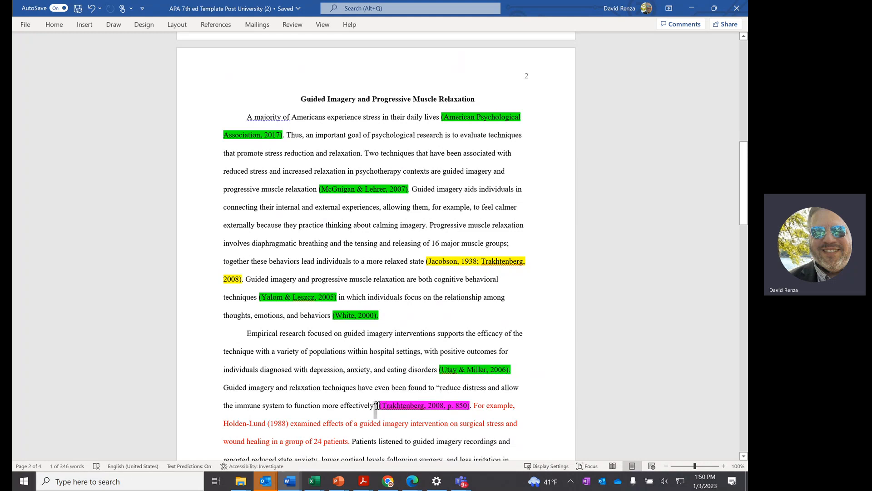
pyautogui.click(432, 406)
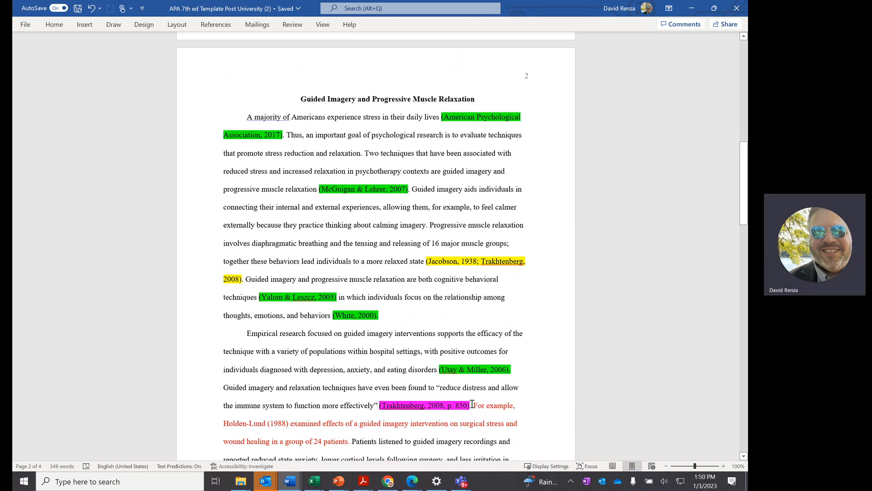
pyautogui.moveTo(360, 401)
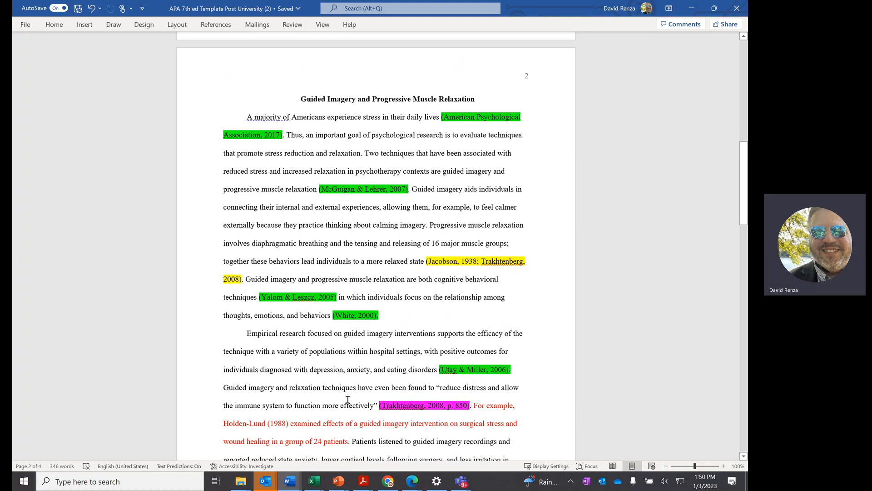
pyautogui.moveTo(525, 413)
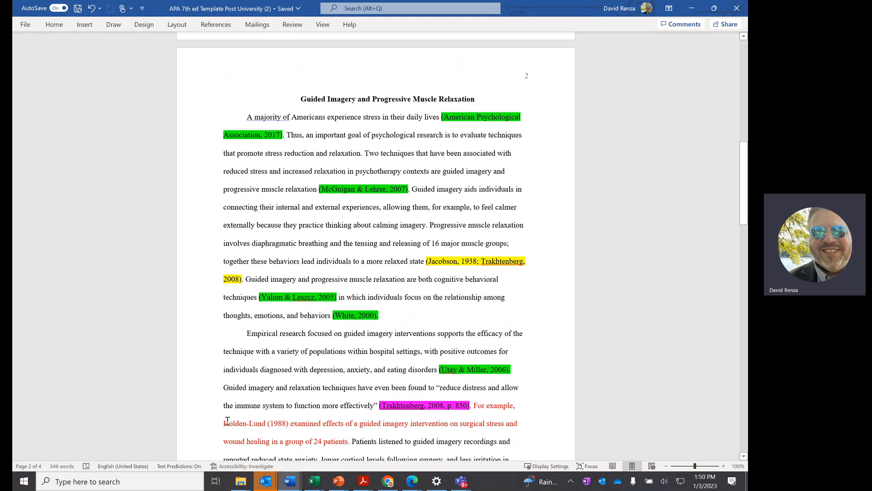
pyautogui.doubleClick(257, 424)
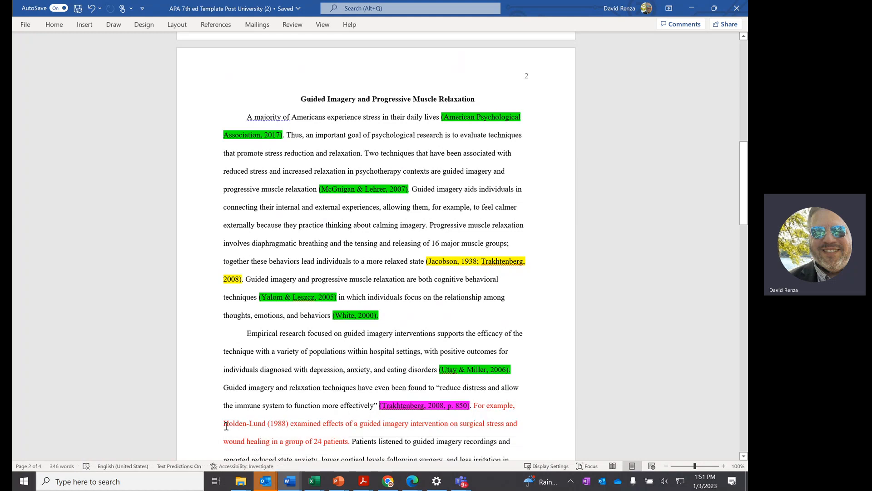
pyautogui.moveTo(310, 424)
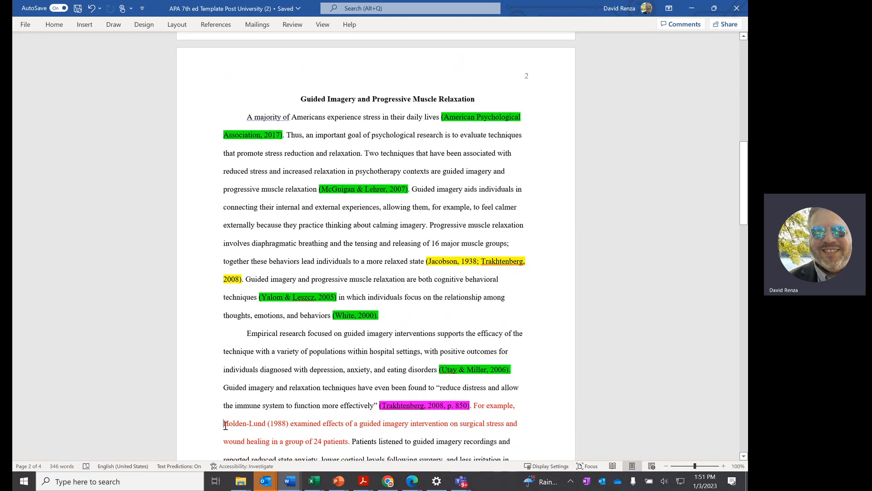
pyautogui.doubleClick(245, 423)
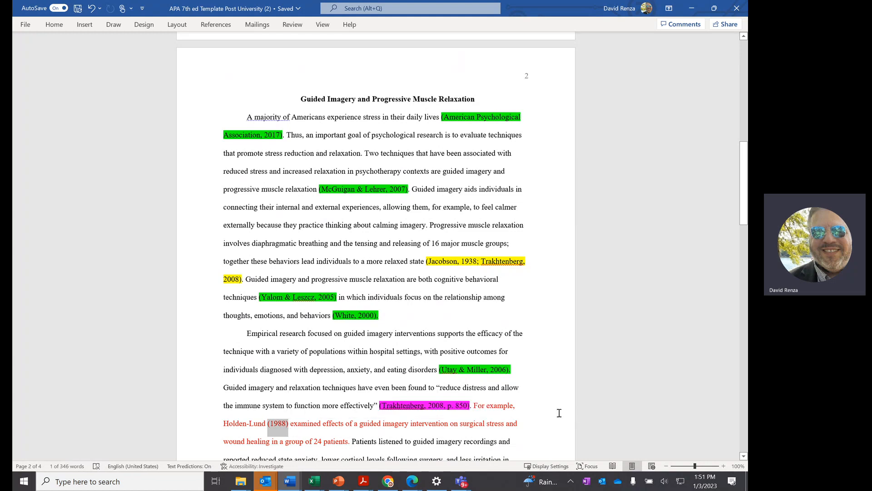
pyautogui.moveTo(309, 429)
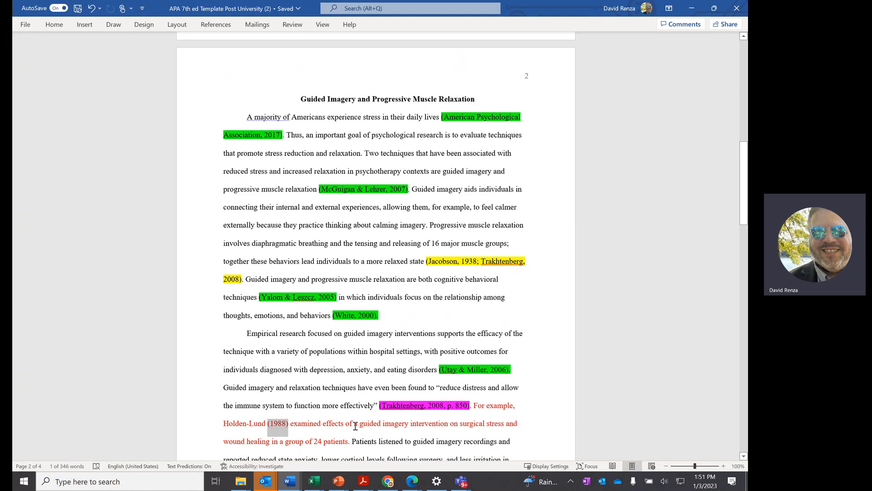
pyautogui.moveTo(332, 416)
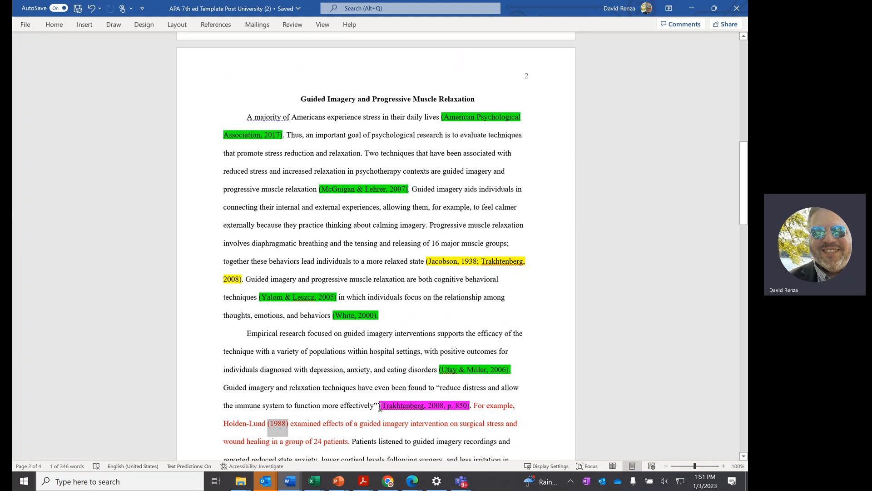
pyautogui.moveTo(332, 314)
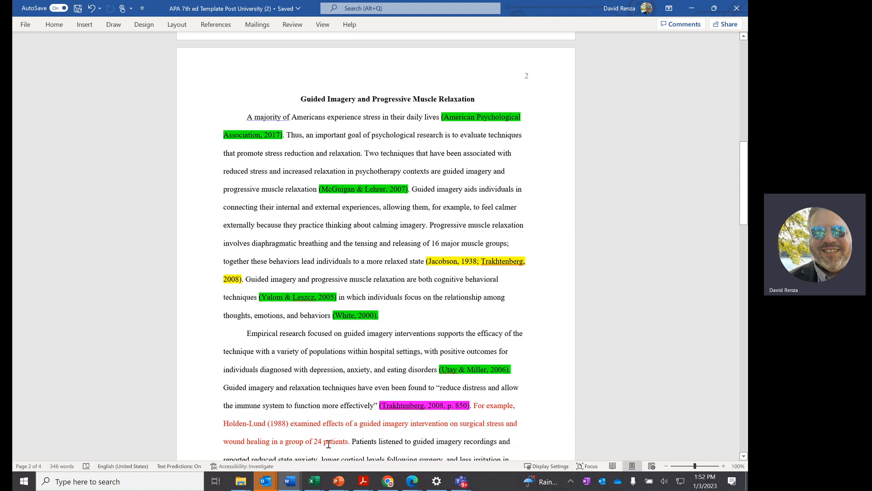
pyautogui.moveTo(341, 442)
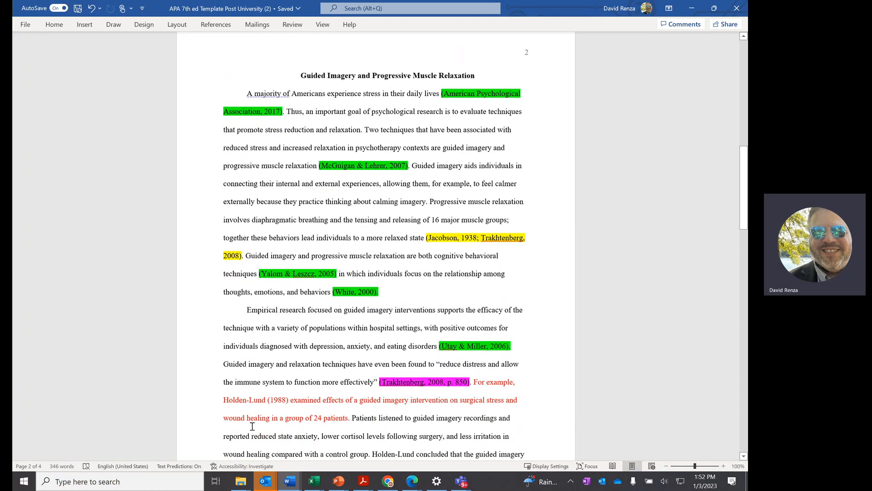
pyautogui.click(289, 400)
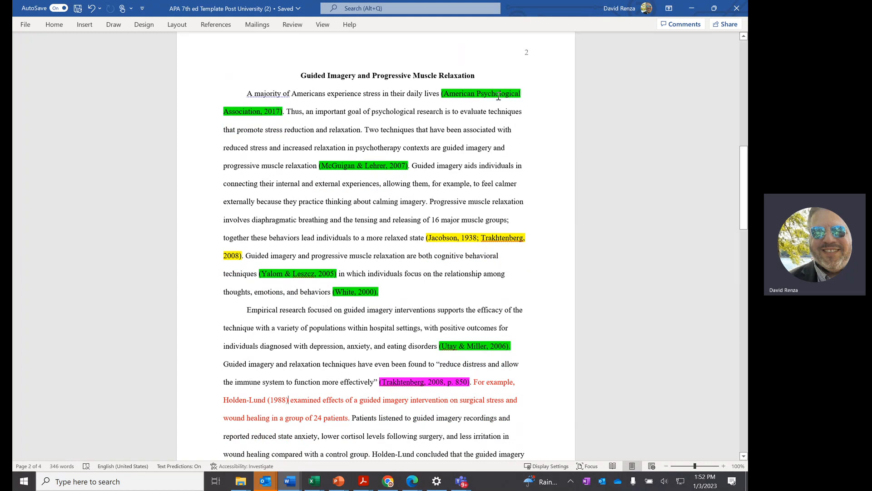
pyautogui.moveTo(535, 148)
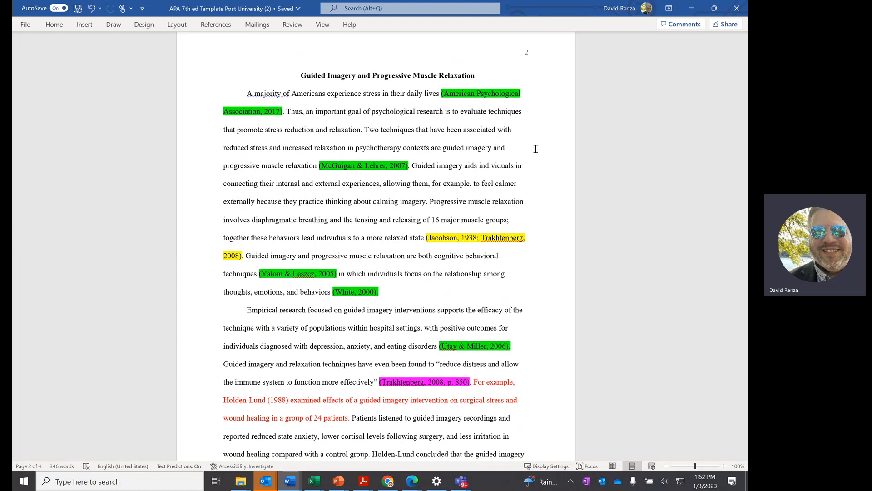
pyautogui.click(289, 400)
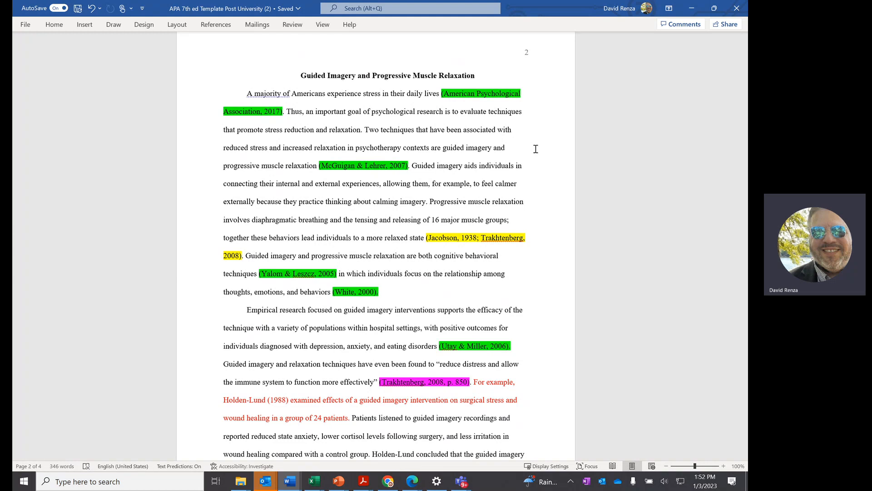
pyautogui.click(289, 400)
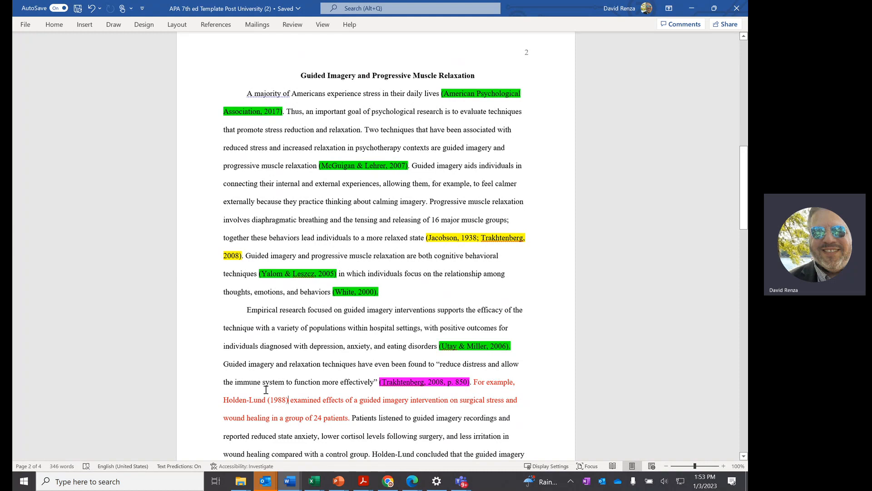
pyautogui.moveTo(289, 398)
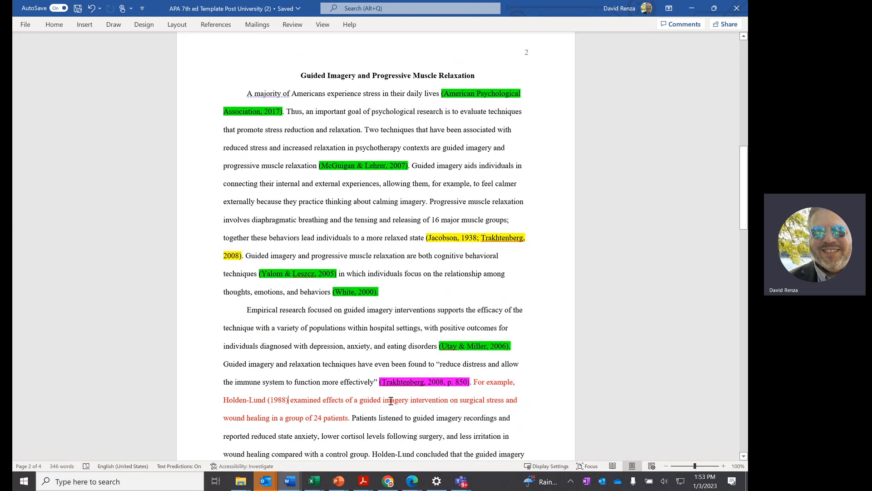
pyautogui.moveTo(361, 411)
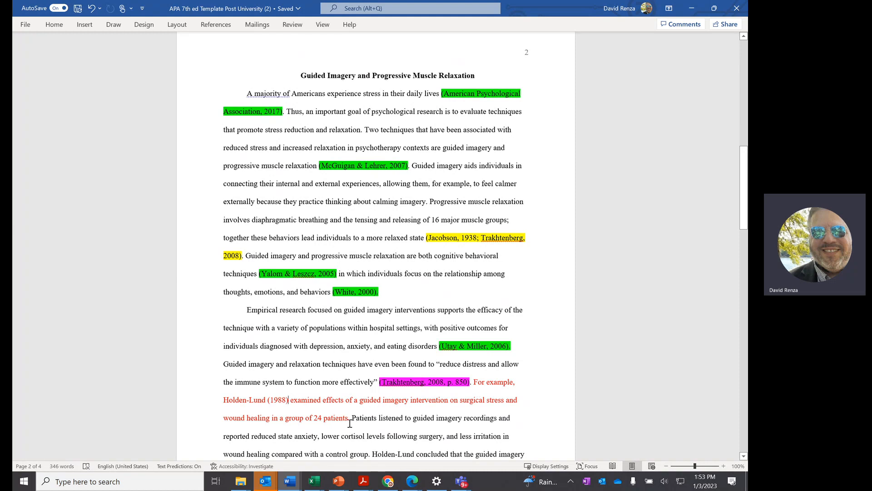
pyautogui.moveTo(422, 425)
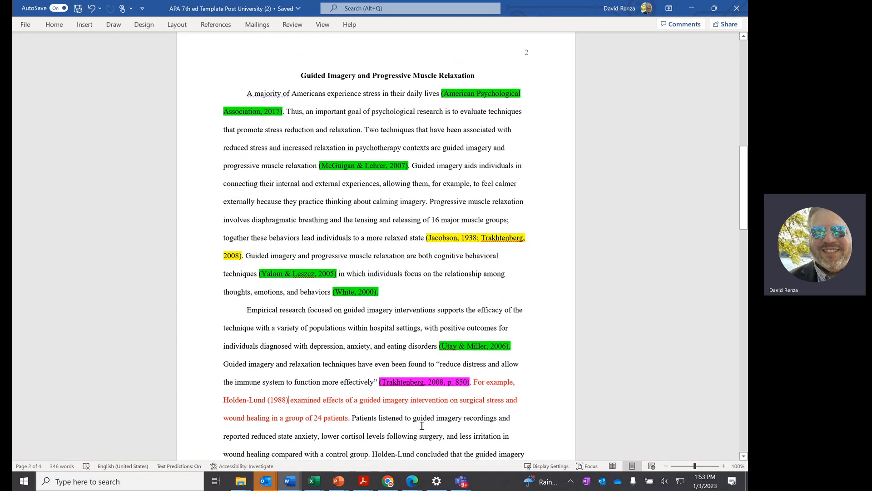